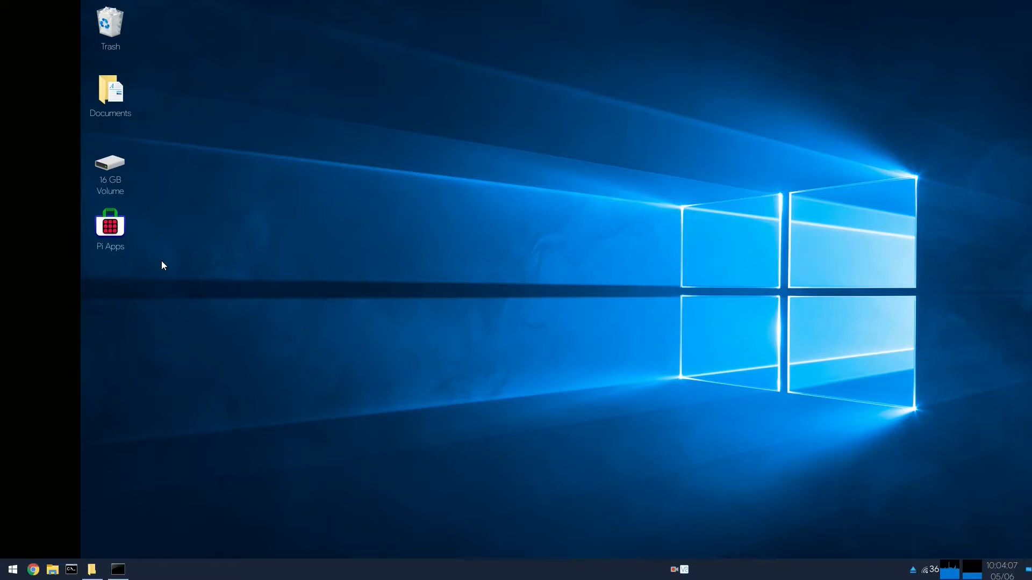
mouse_move(147, 345)
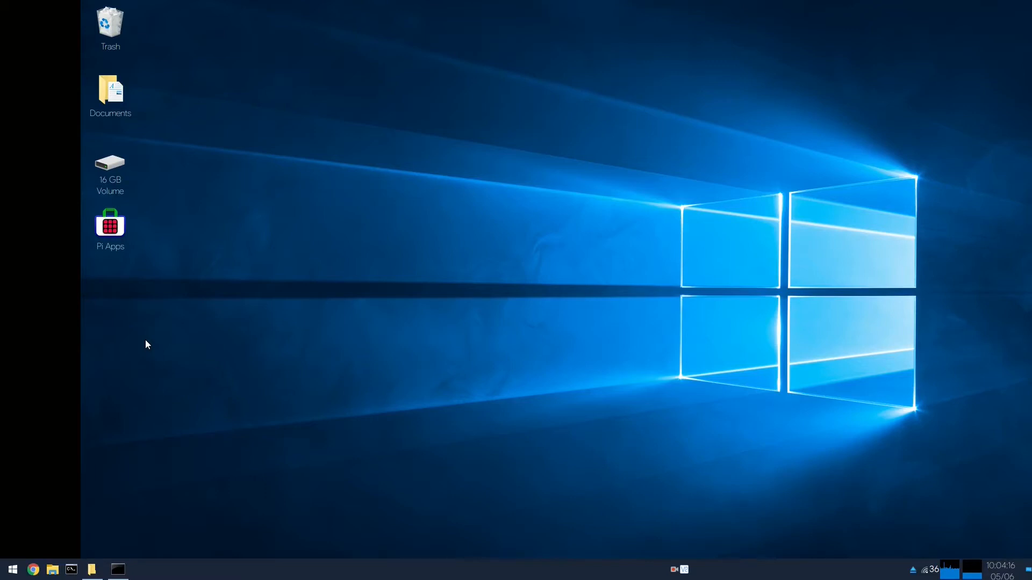
- Launch Firefox and load the Pi-Apps GitHub README with its install instructions
double_click(109, 223)
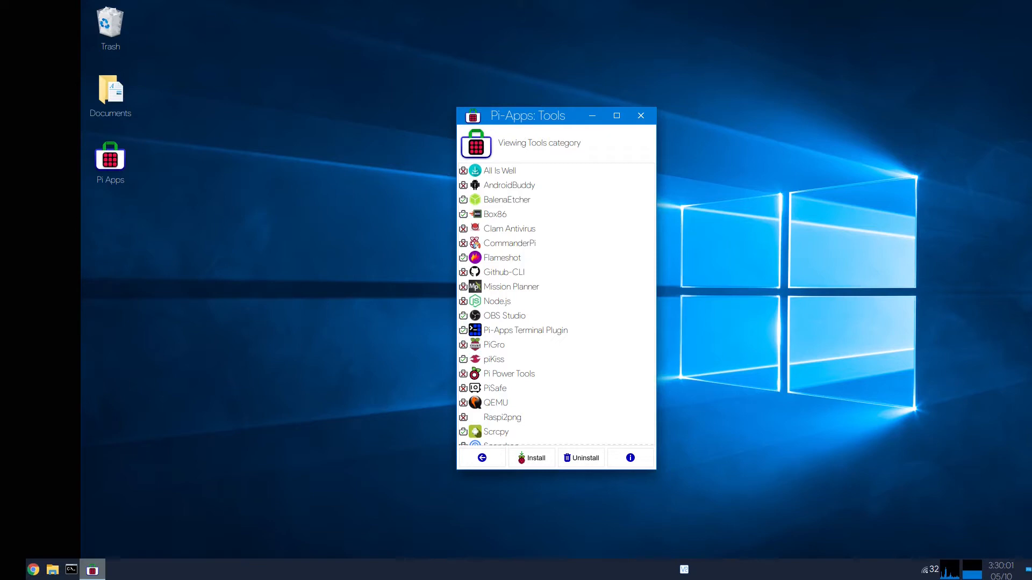
left_click(640, 116)
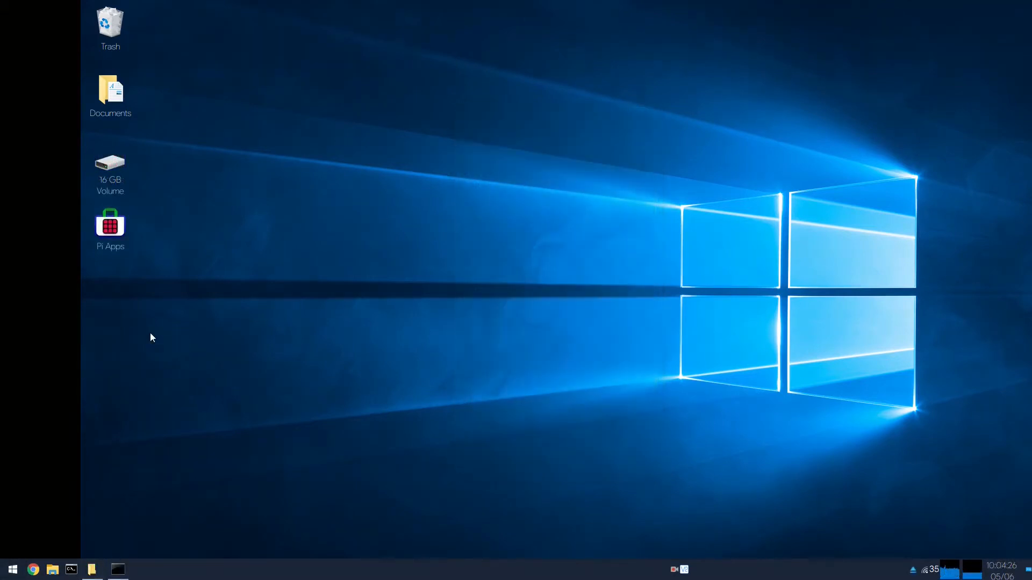
mouse_move(176, 350)
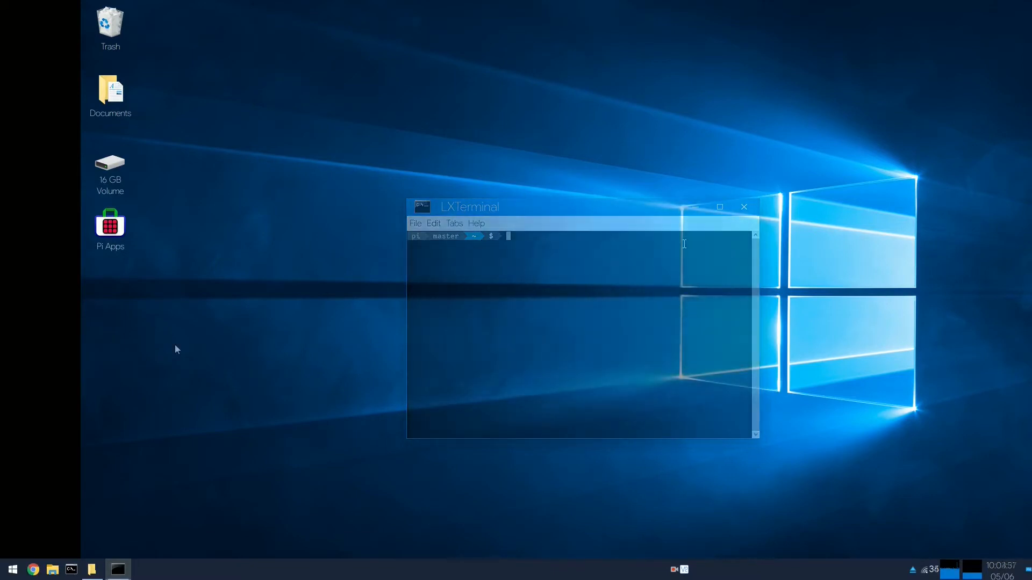
left_click(744, 206)
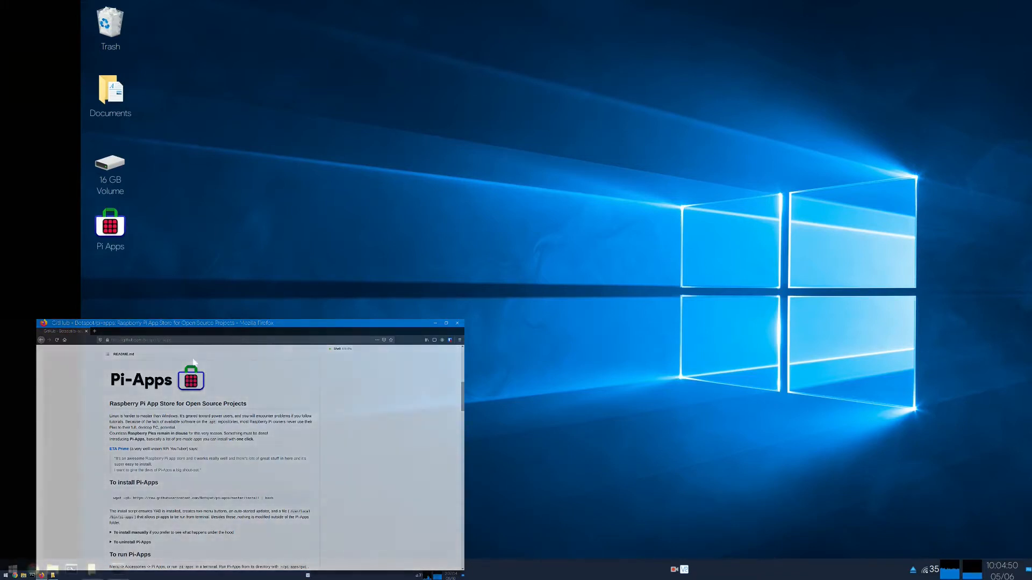
- Minimize the Firefox window, leaving the browser running in the background
left_click(435, 323)
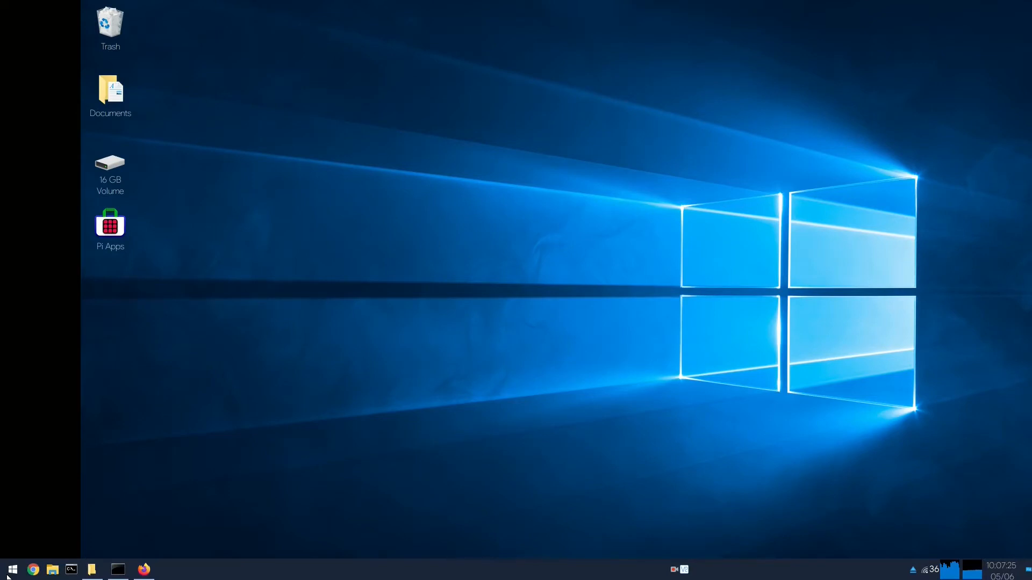
left_click(143, 570)
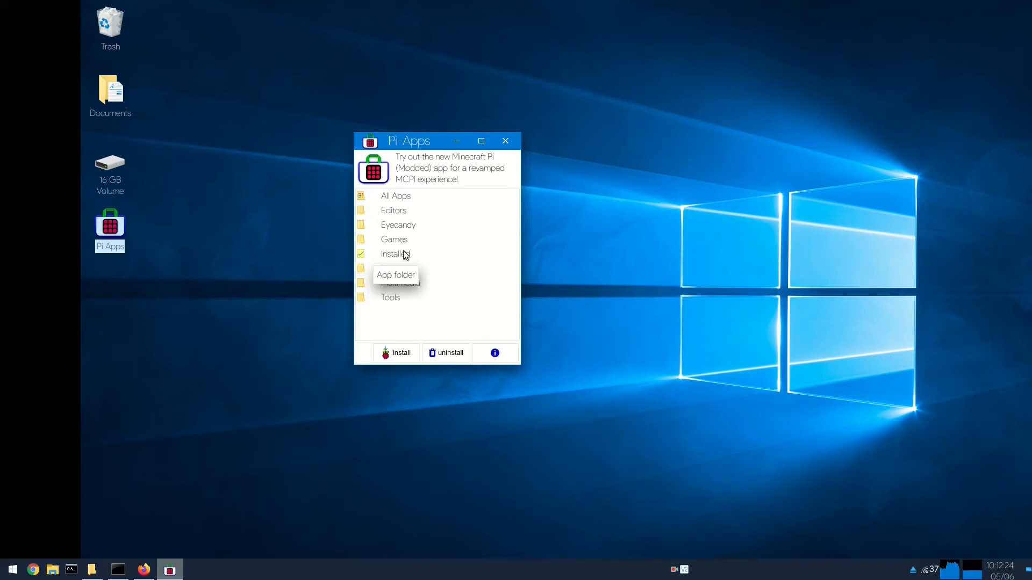
- Review the Pi-Apps category folders, from All Apps through Multimedia and Tools
left_click(393, 211)
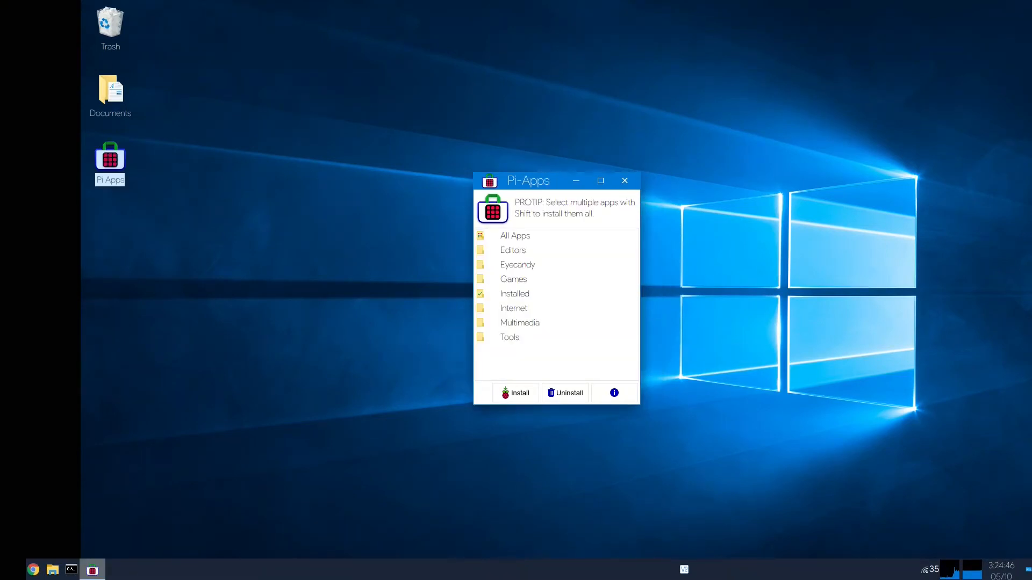
- Browse the Games category, including Minecraft Java and Steam, then return to the category list
left_click(517, 264)
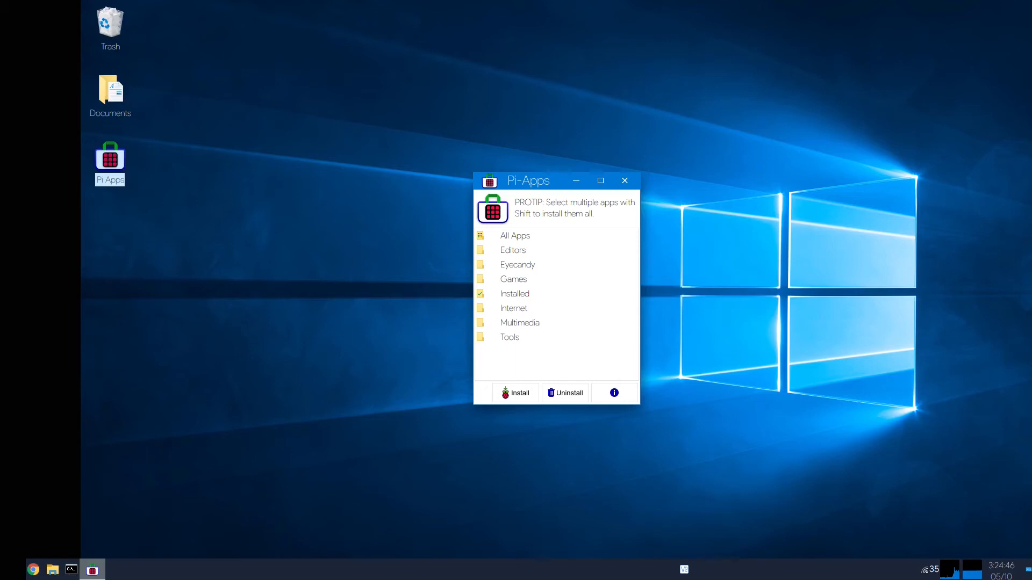
left_click(514, 279)
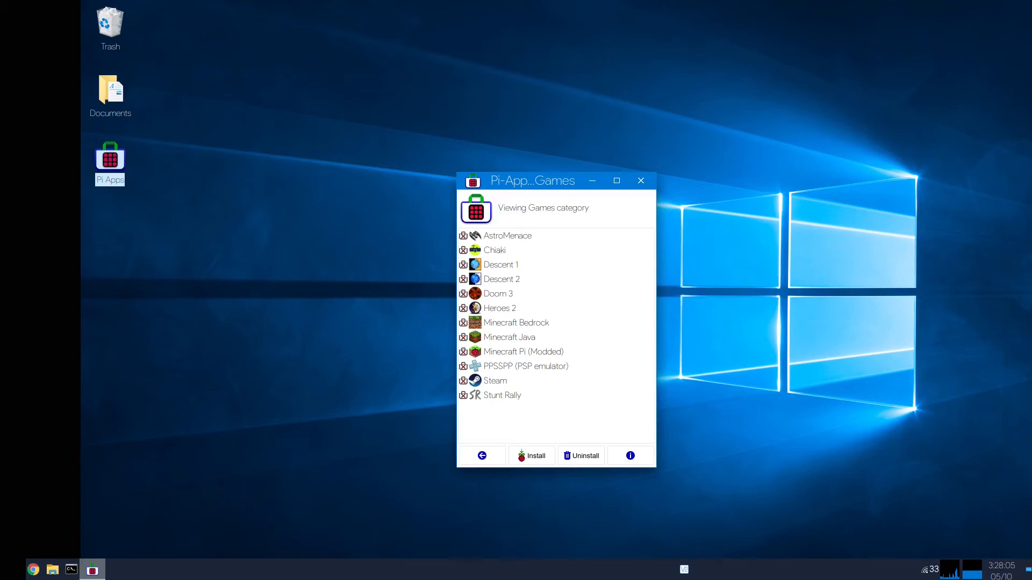
left_click(481, 456)
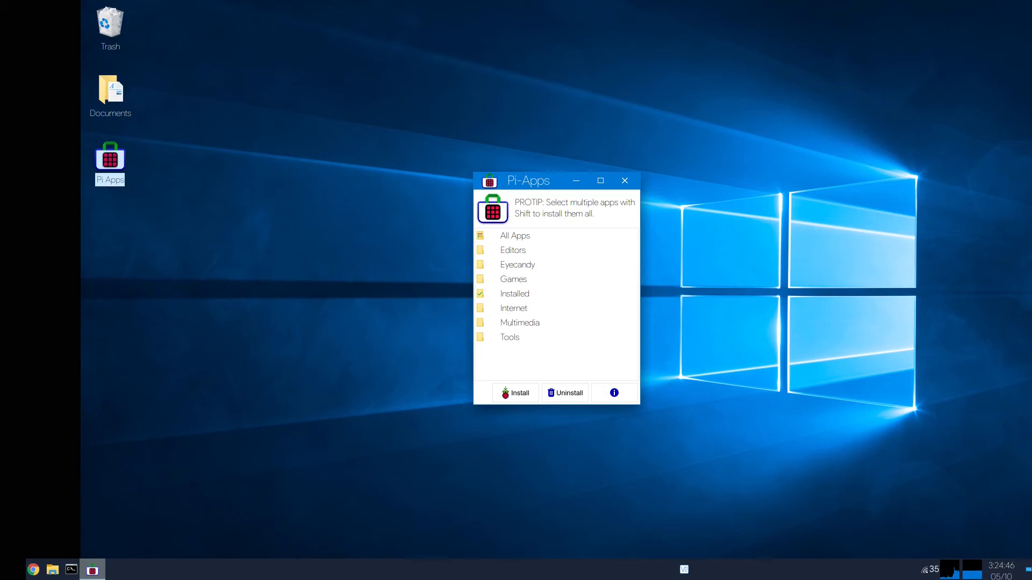
left_click(514, 308)
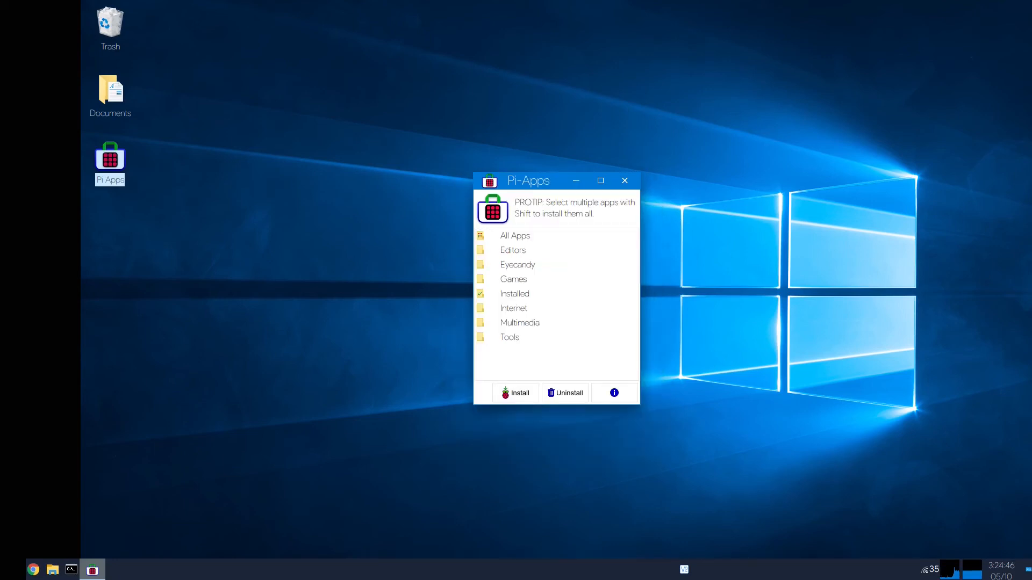
left_click(519, 323)
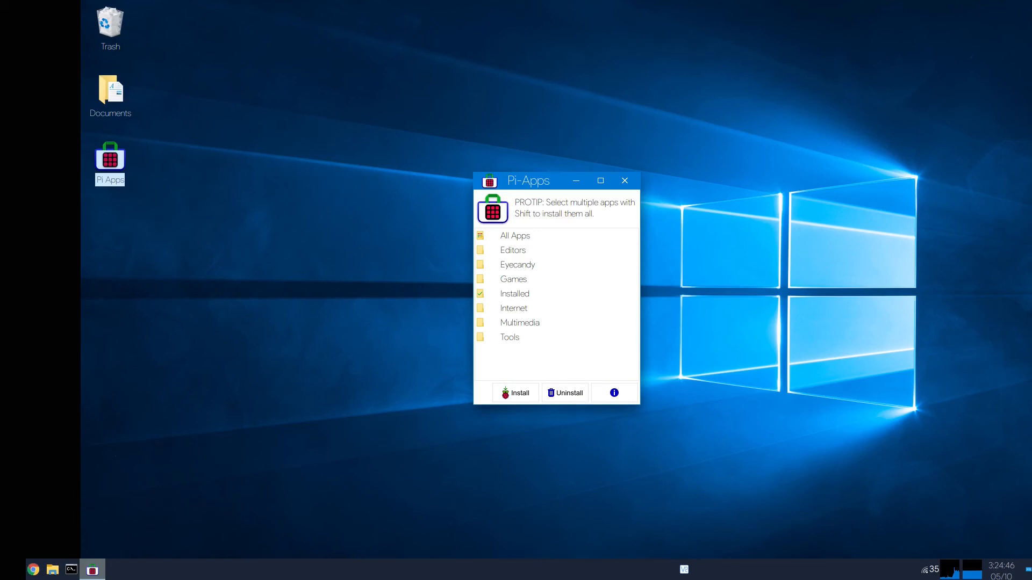
left_click(509, 337)
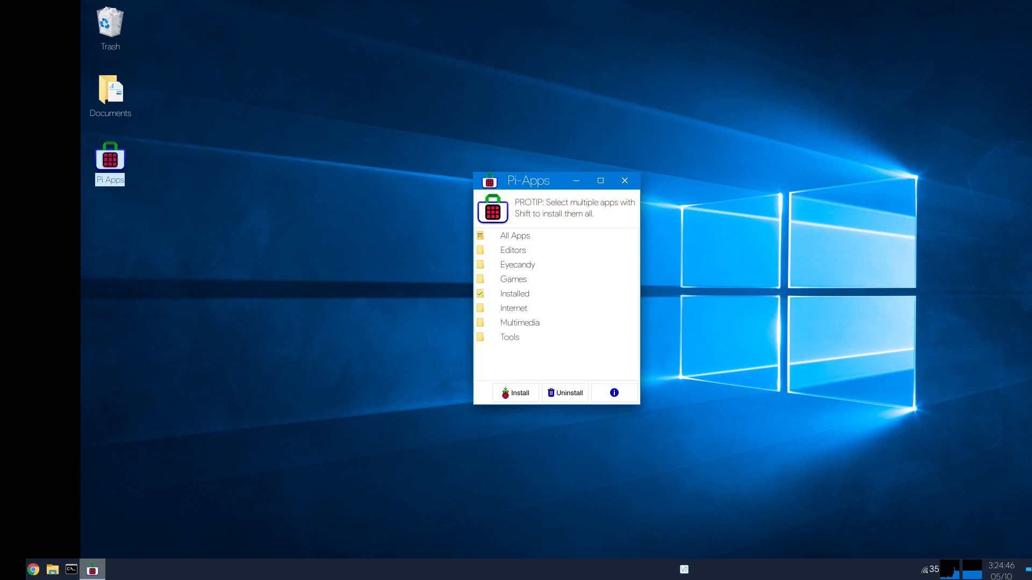
- Close the Pi-Apps window from its title bar
left_click(624, 180)
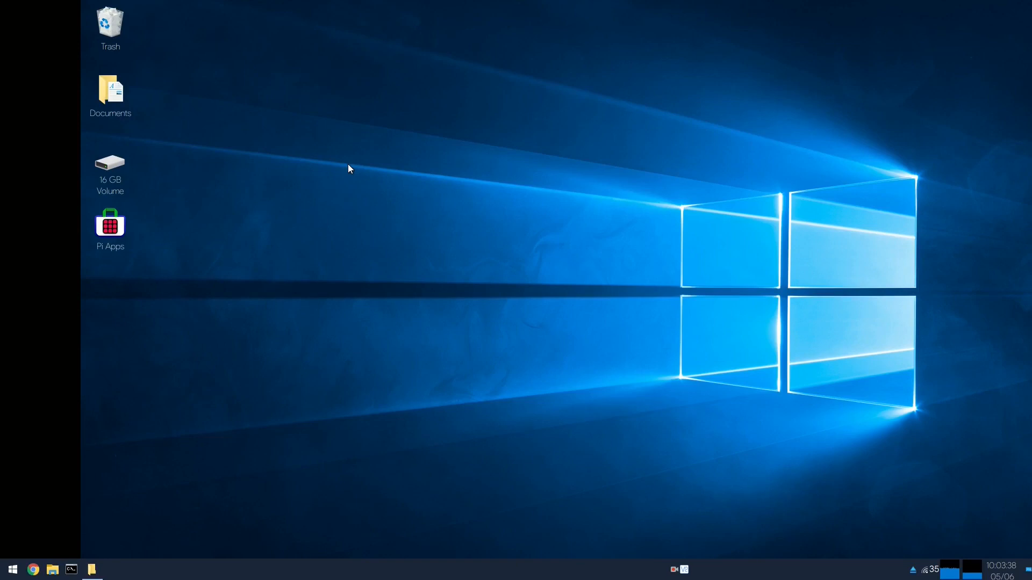
mouse_move(162, 425)
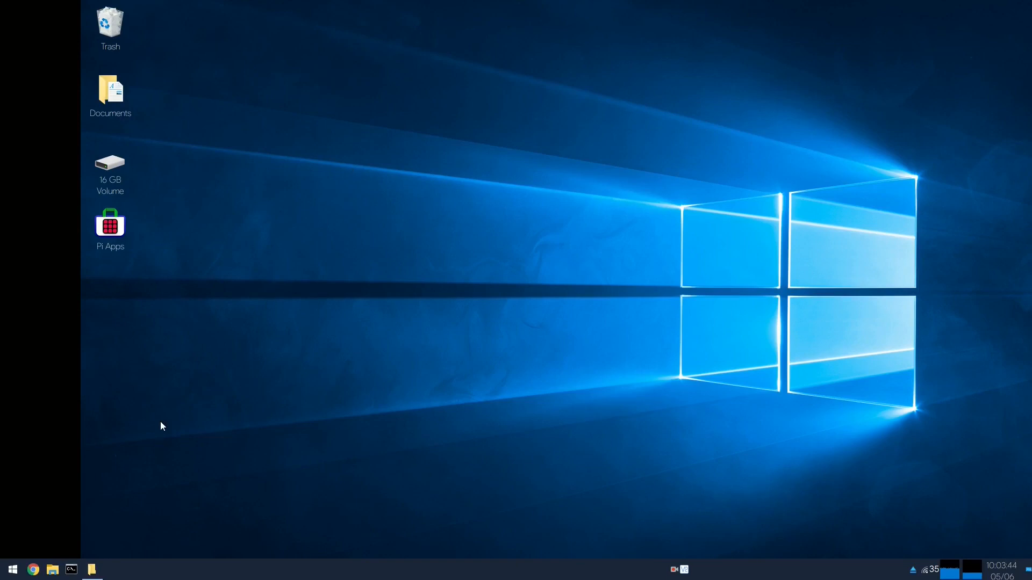
mouse_move(348, 168)
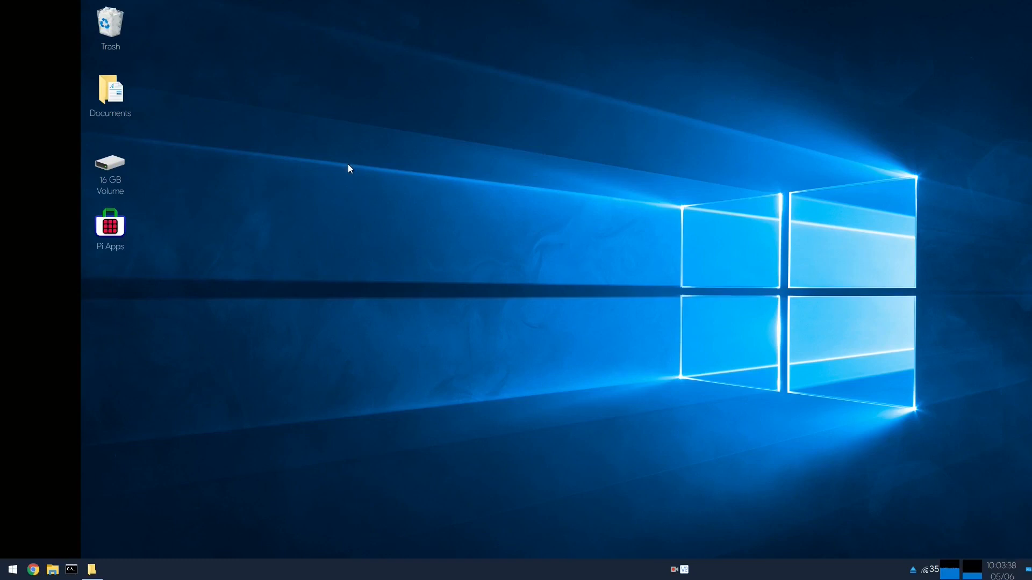
mouse_move(162, 426)
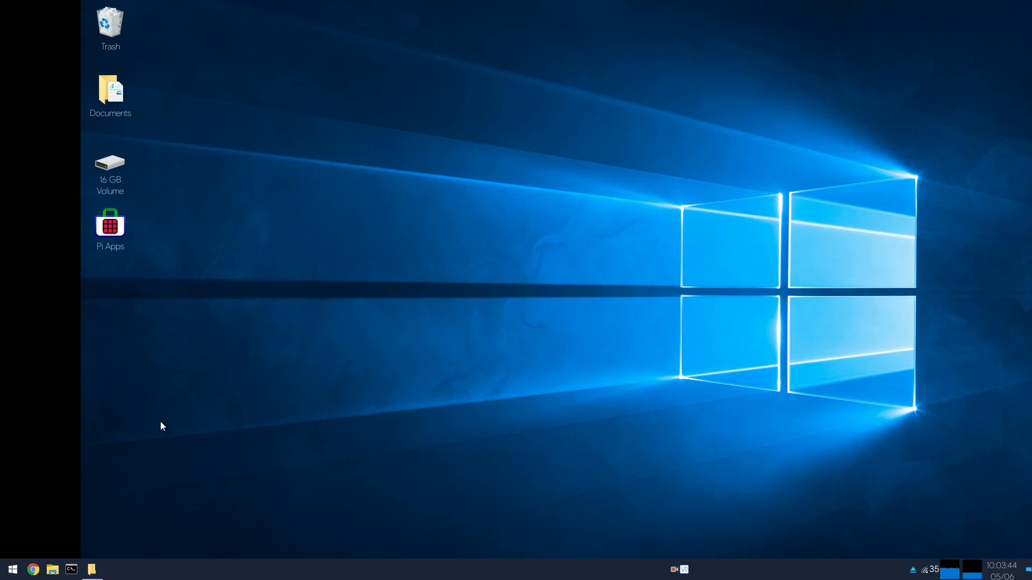